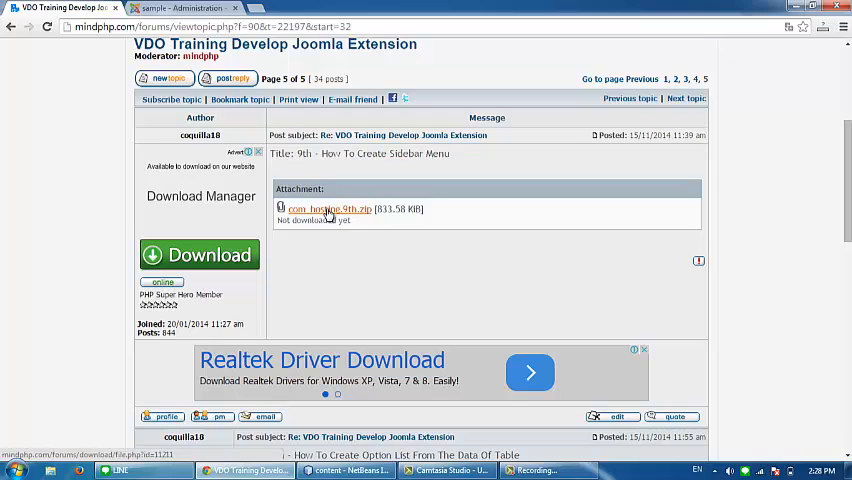
mouse_move(345, 217)
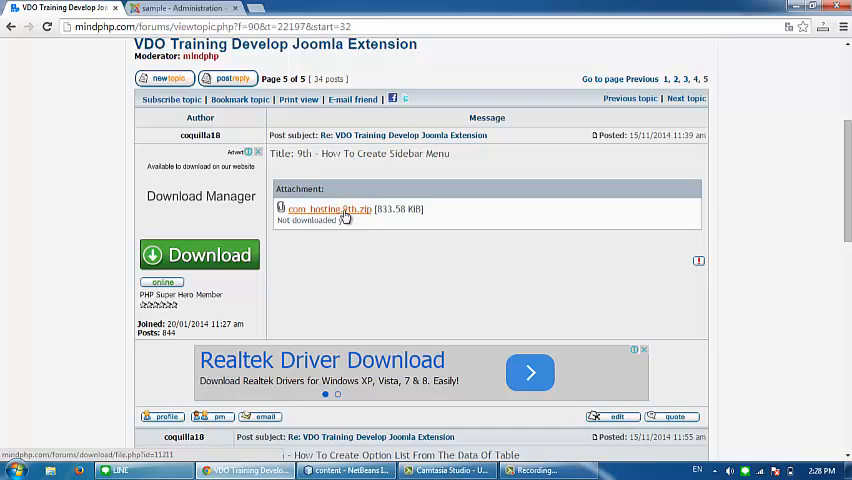
Download the com_hosting.9th.zip attachment from the mindphp.com sidebar-menu tutorial post
left_click(330, 209)
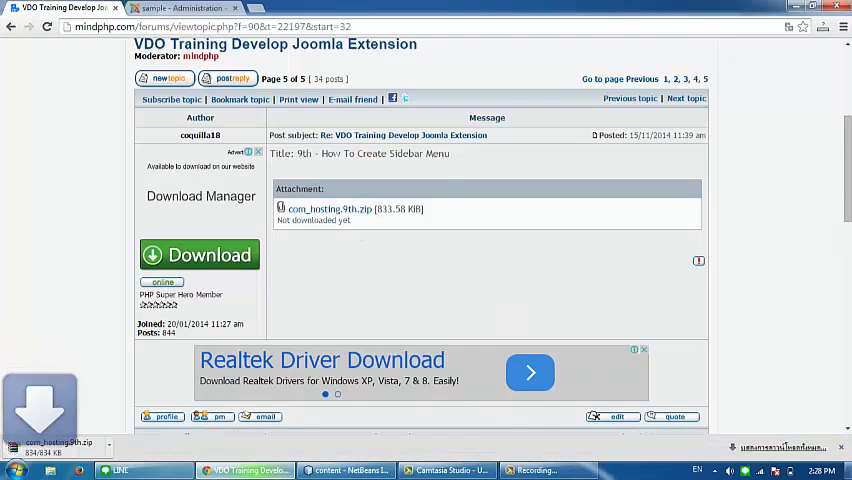
left_click(345, 470)
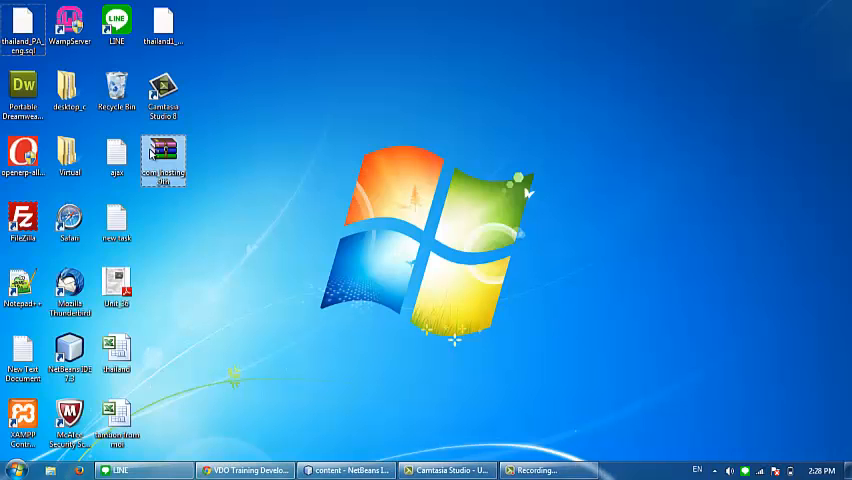
mouse_move(164, 160)
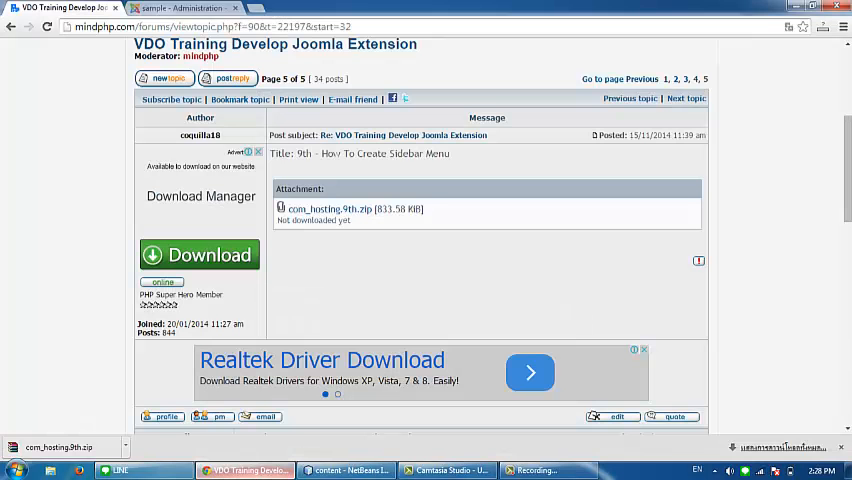
Extract the downloaded zip to the desktop and open the com_hosting.9th folder
left_click(185, 8)
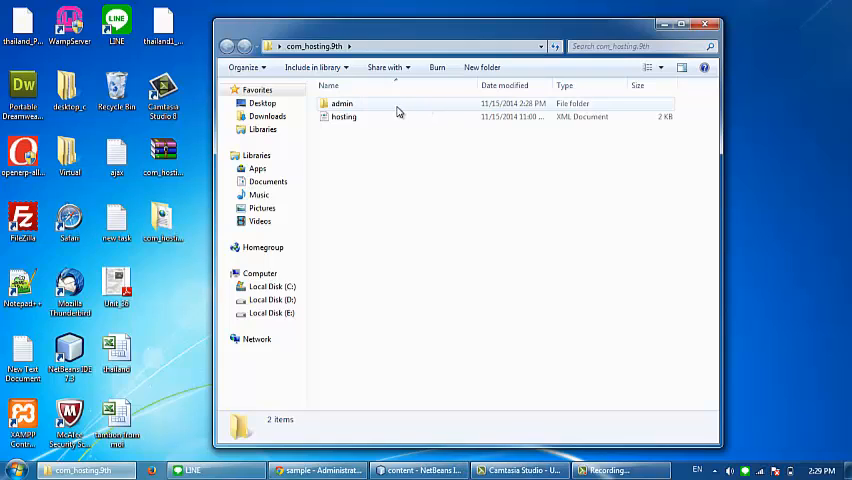
Copy the admin folder's helpers folder into the NetBeans com_hosting project
left_click(342, 103)
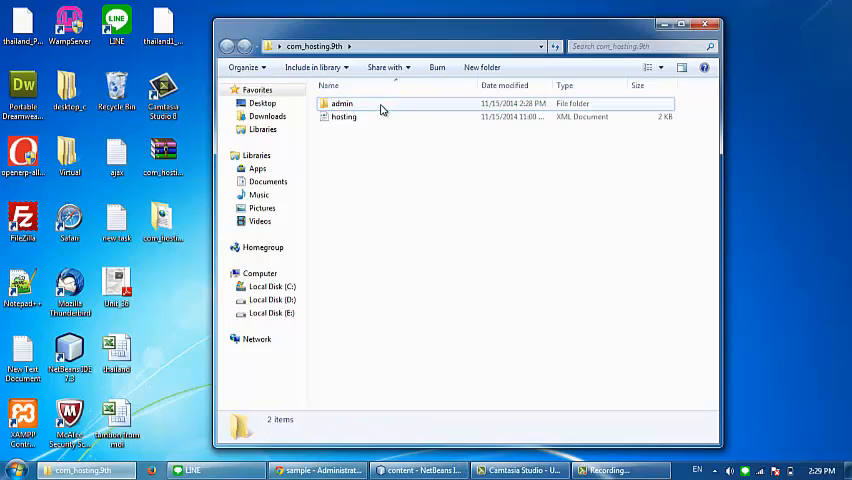
double_click(342, 103)
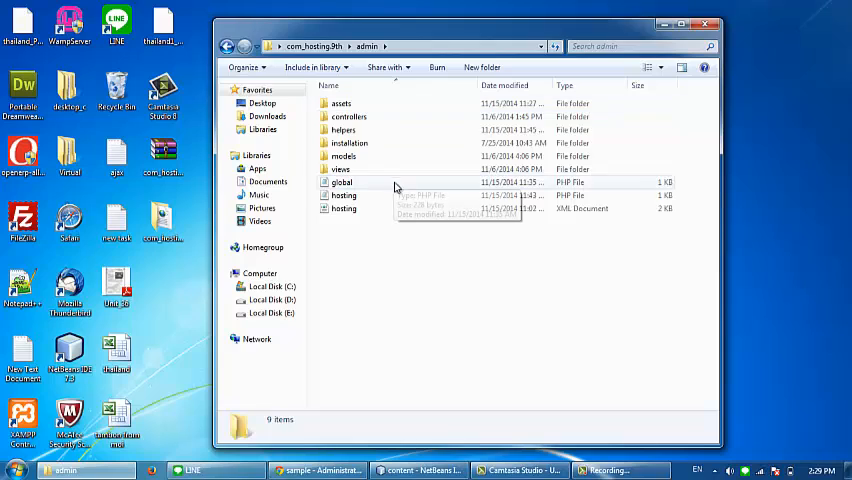
mouse_move(362, 130)
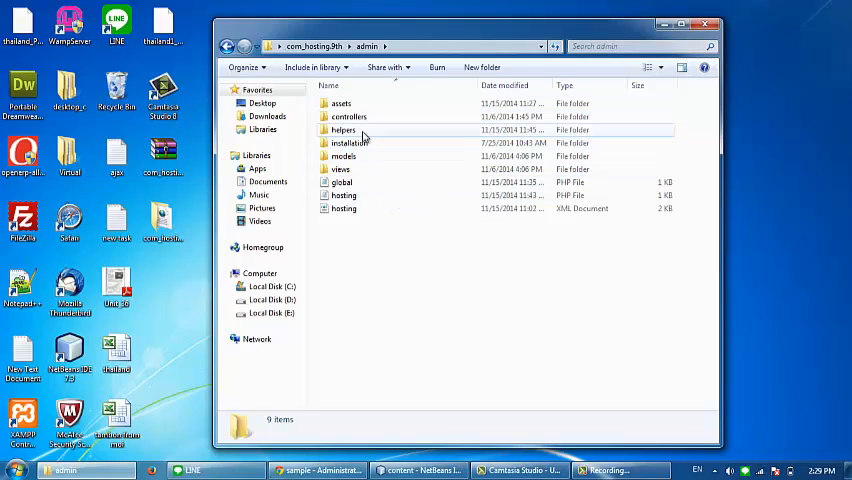
left_click(344, 130)
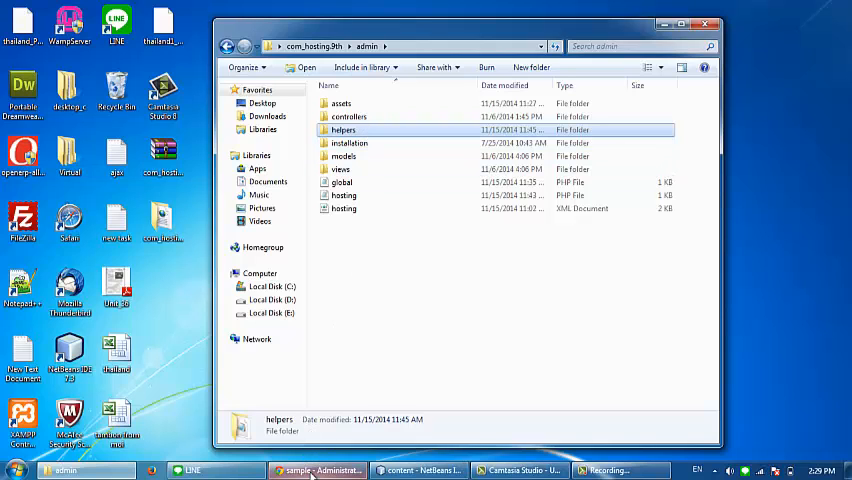
left_click(418, 470)
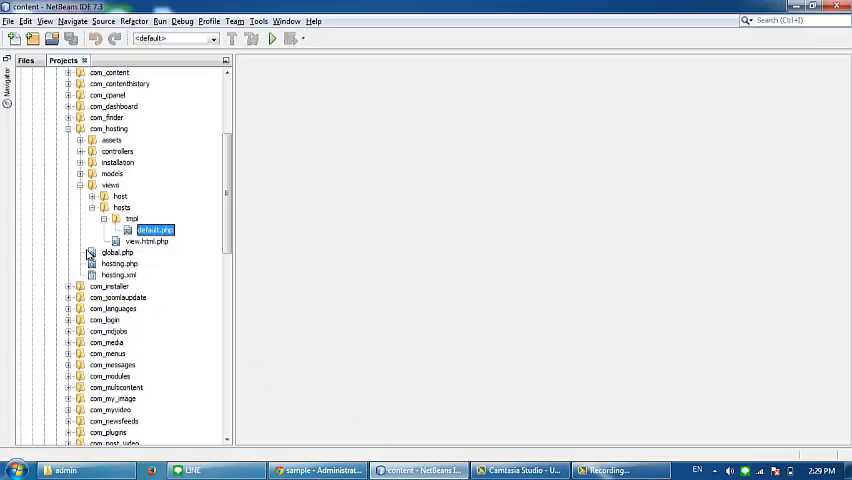
left_click(108, 128)
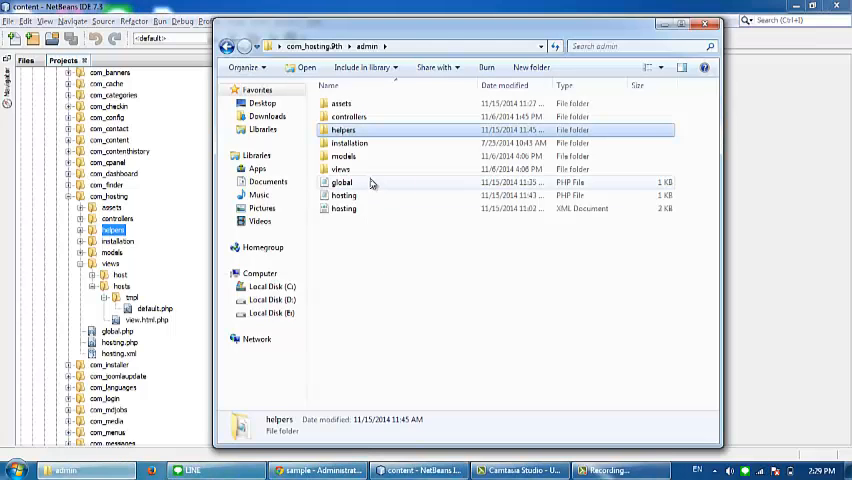
Open the tutorial's views/hosts/view.html.php in Notepad++ and copy its Helper submenu lines
double_click(342, 169)
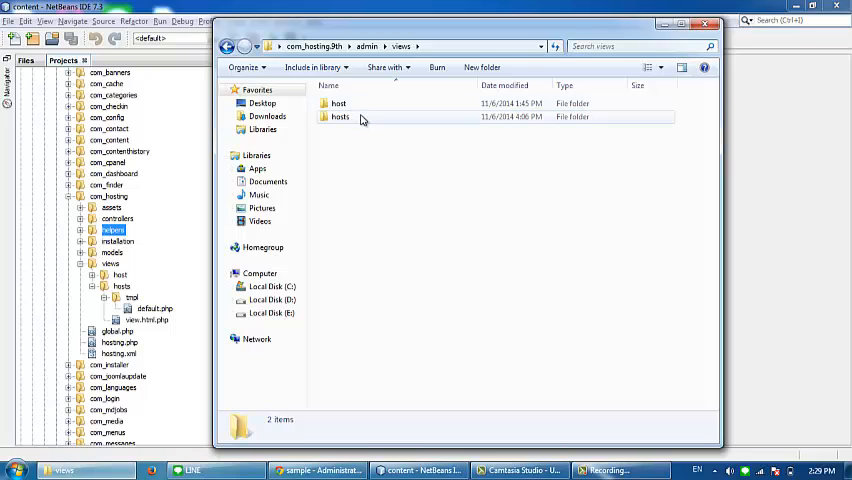
left_click(340, 117)
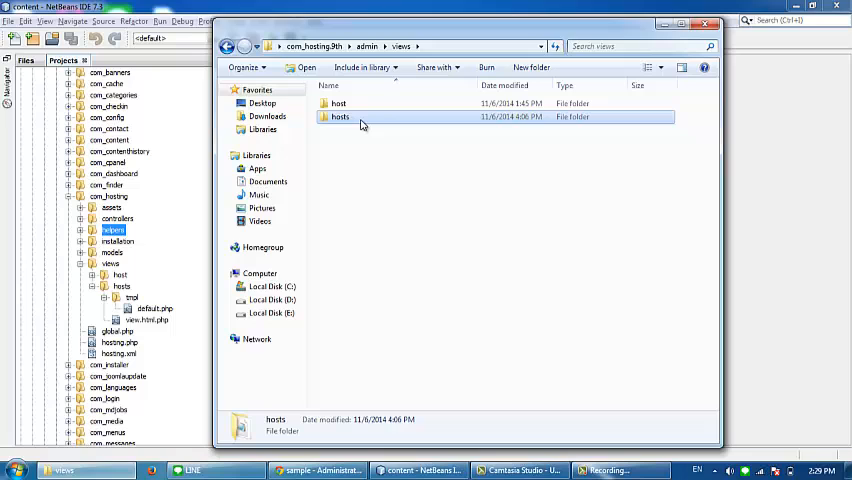
double_click(340, 117)
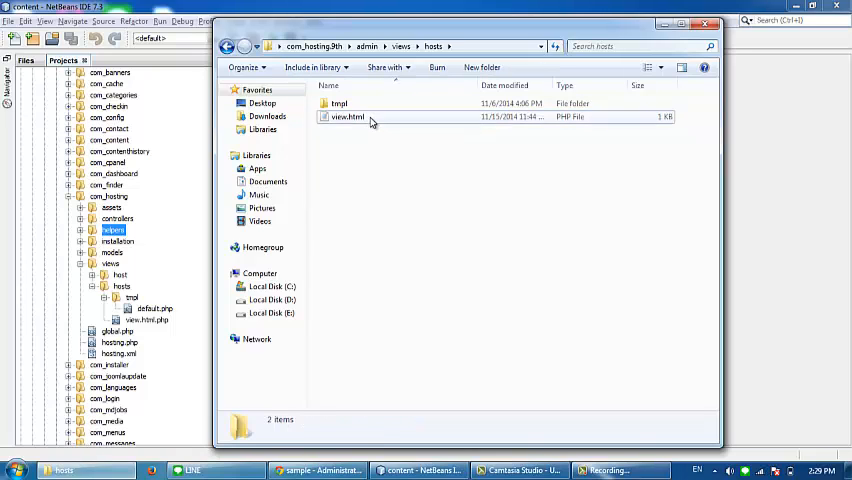
left_click(347, 117)
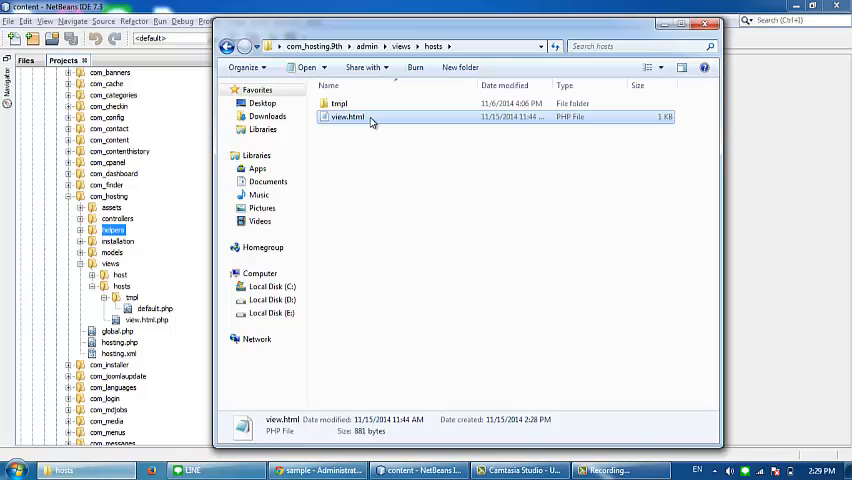
right_click(345, 117)
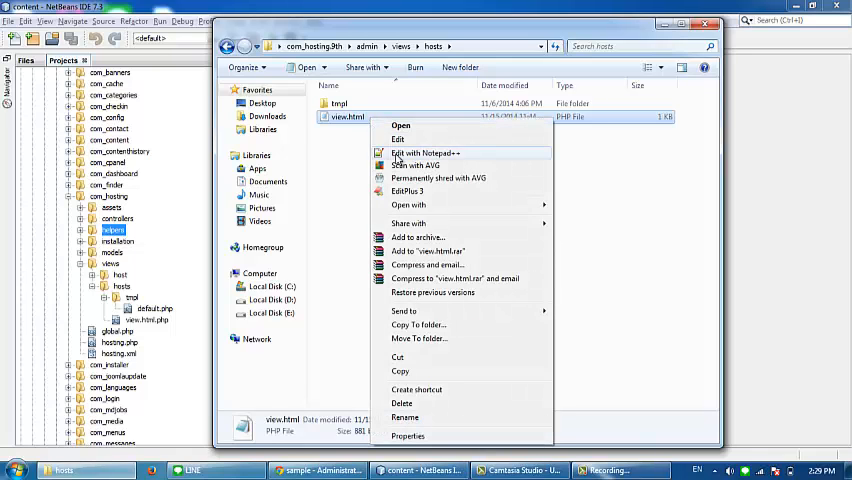
left_click(424, 153)
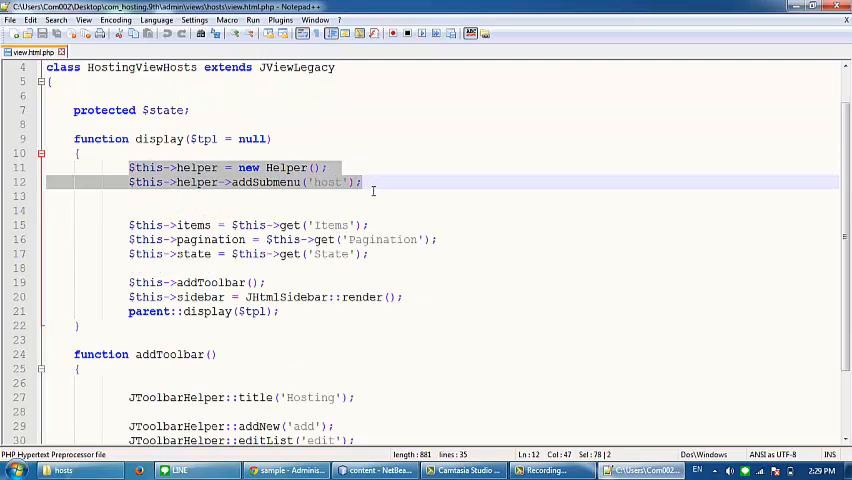
left_click(375, 470)
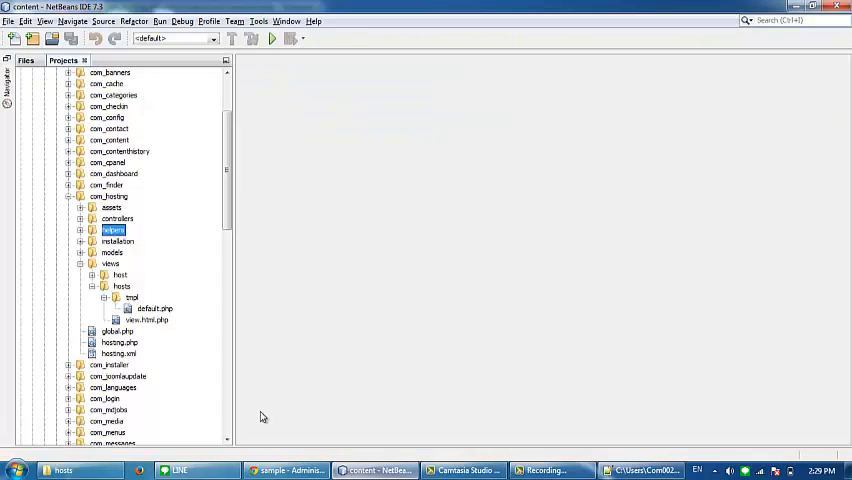
Add the Helper submenu lines and $this->sidebar = JHtmlSidebar::render(); to the project's hosts view.html.php, then save
double_click(148, 319)
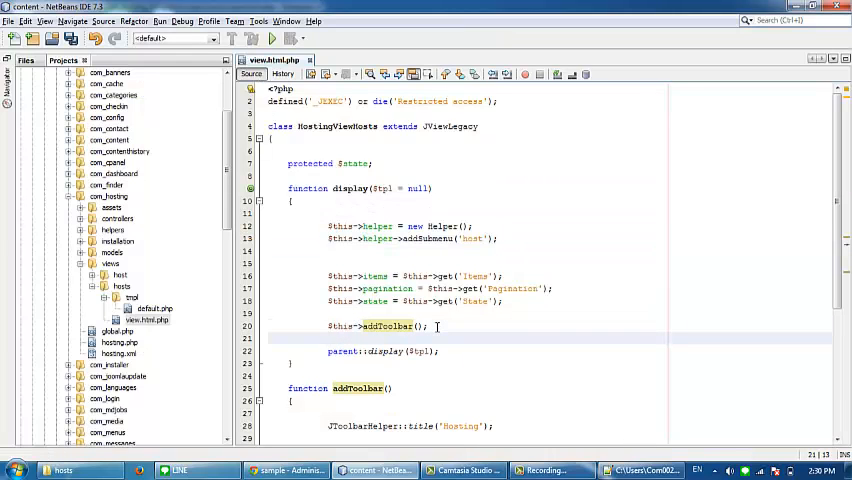
type("$this->sidebar = JHtmlSidebar::render();")
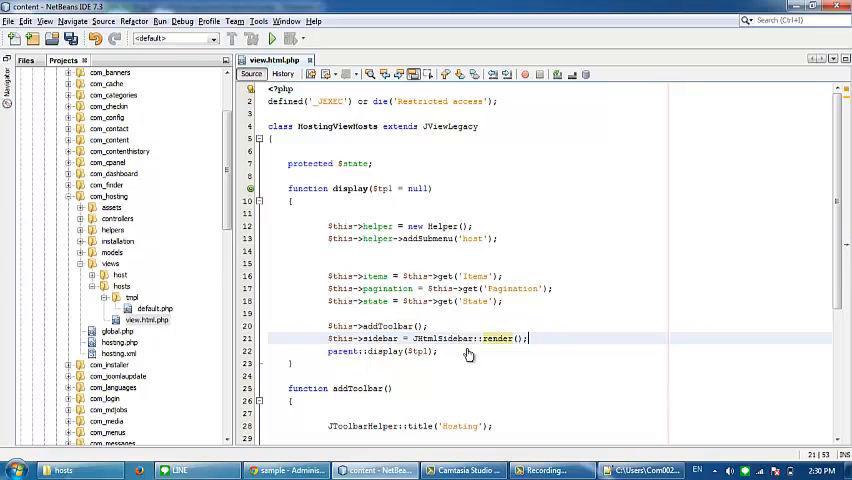
key("ctrl+s")
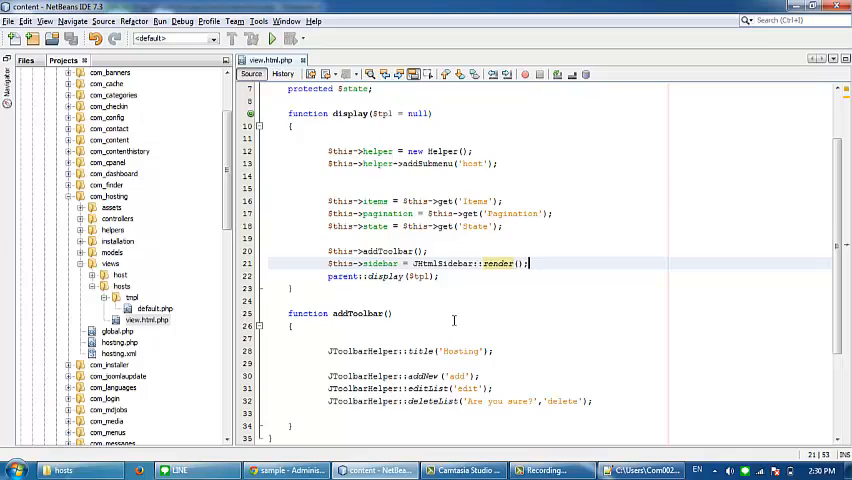
scroll("up", 3)
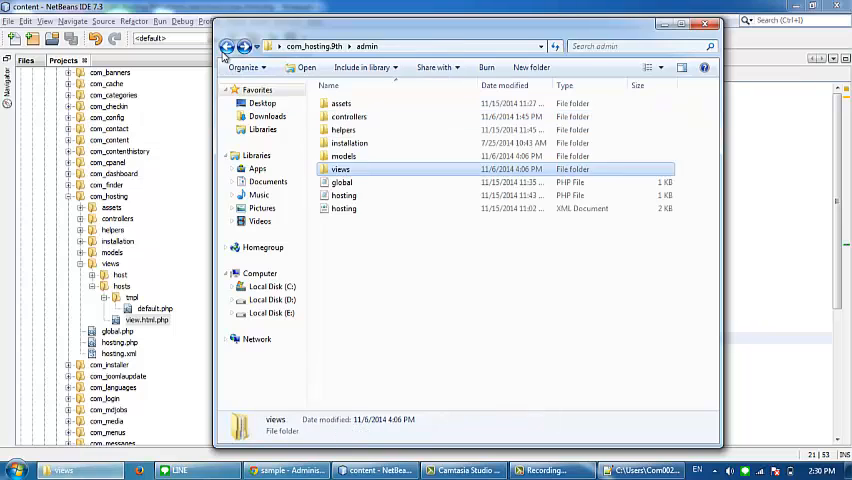
Open the tutorial's admin hosting.php in Notepad++ to see its helpers/helper.php require_once line
left_click(344, 195)
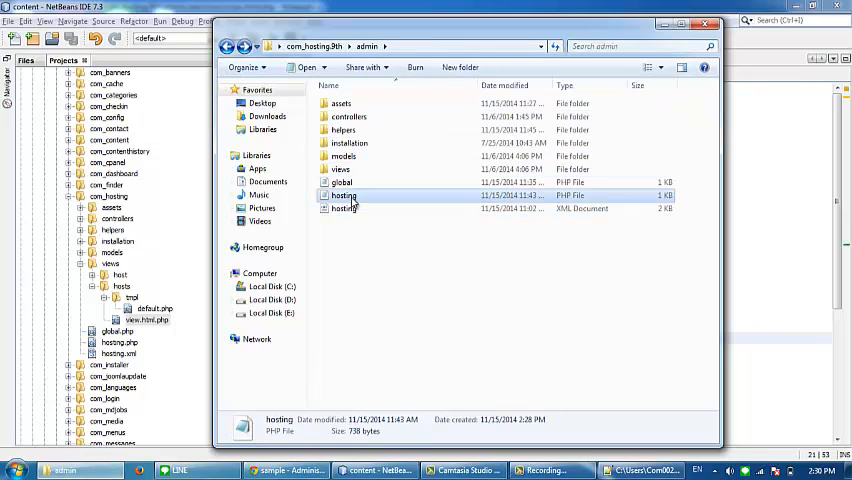
right_click(344, 195)
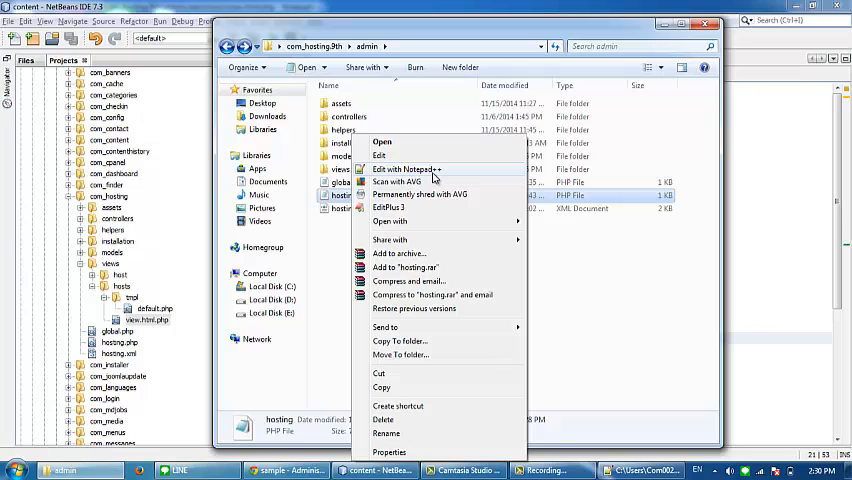
left_click(404, 168)
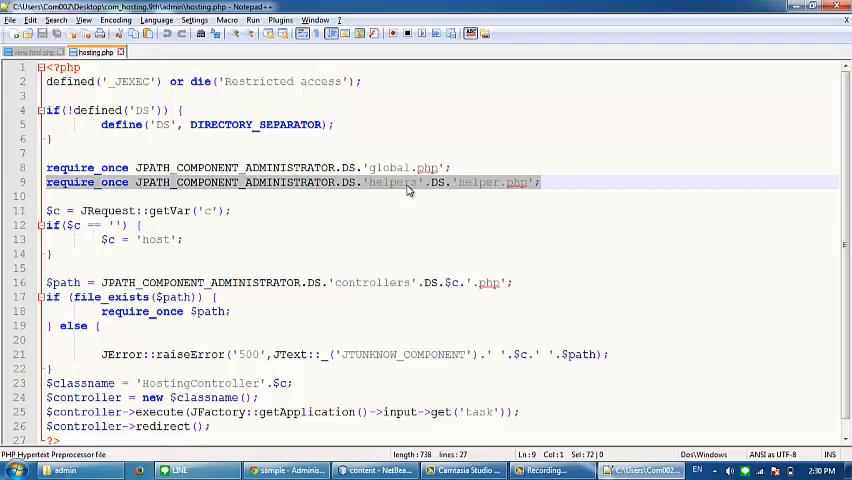
left_click(375, 470)
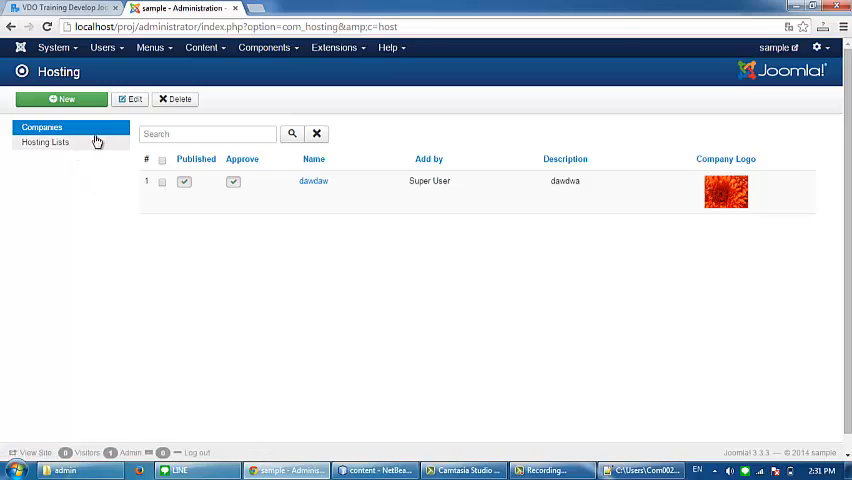
mouse_move(91, 142)
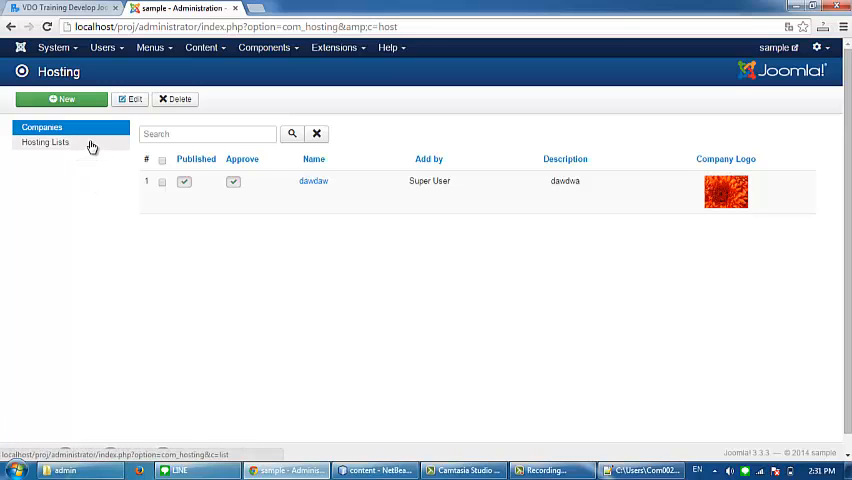
mouse_move(88, 142)
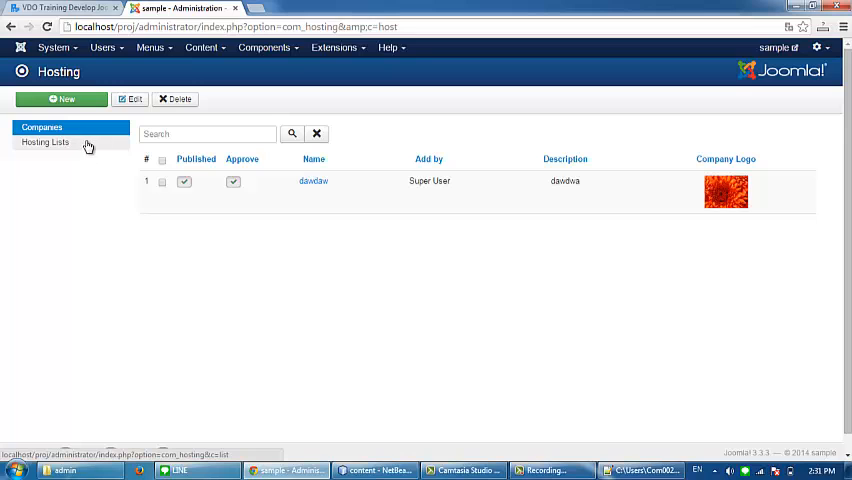
Return to the mindphp.com forum tutorial thread after checking the Companies and Hosting Lists sidebar
left_click(65, 8)
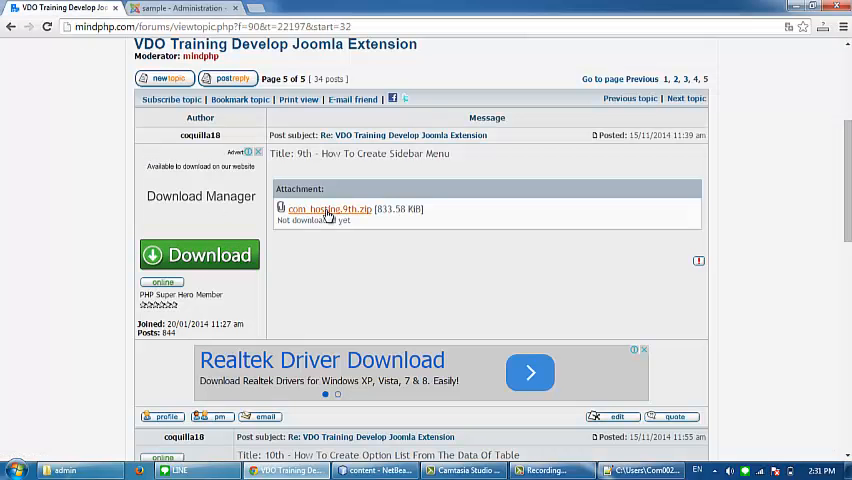